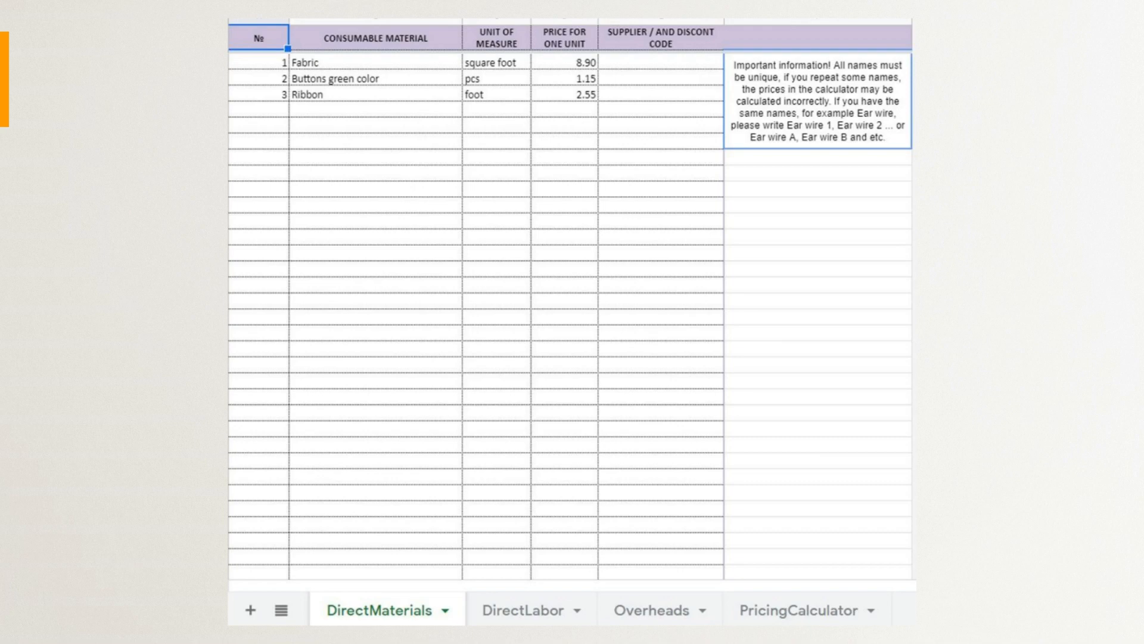
View the DirectLabor sheet, then the Overheads sheet with Rent, Electricity and tutorial costs
click(530, 611)
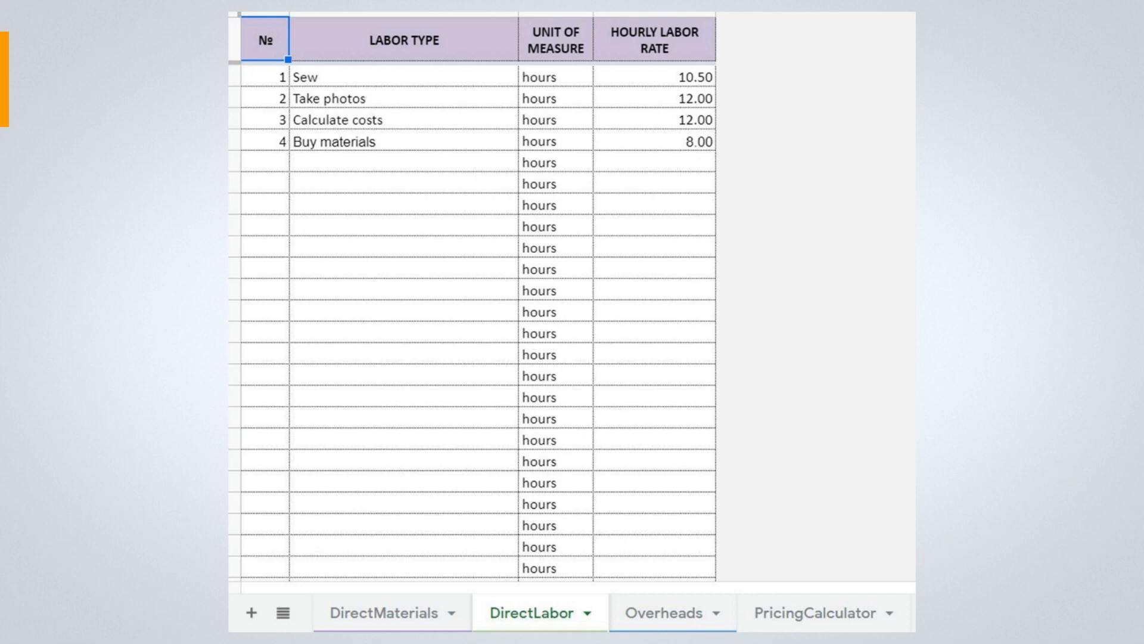
click(663, 612)
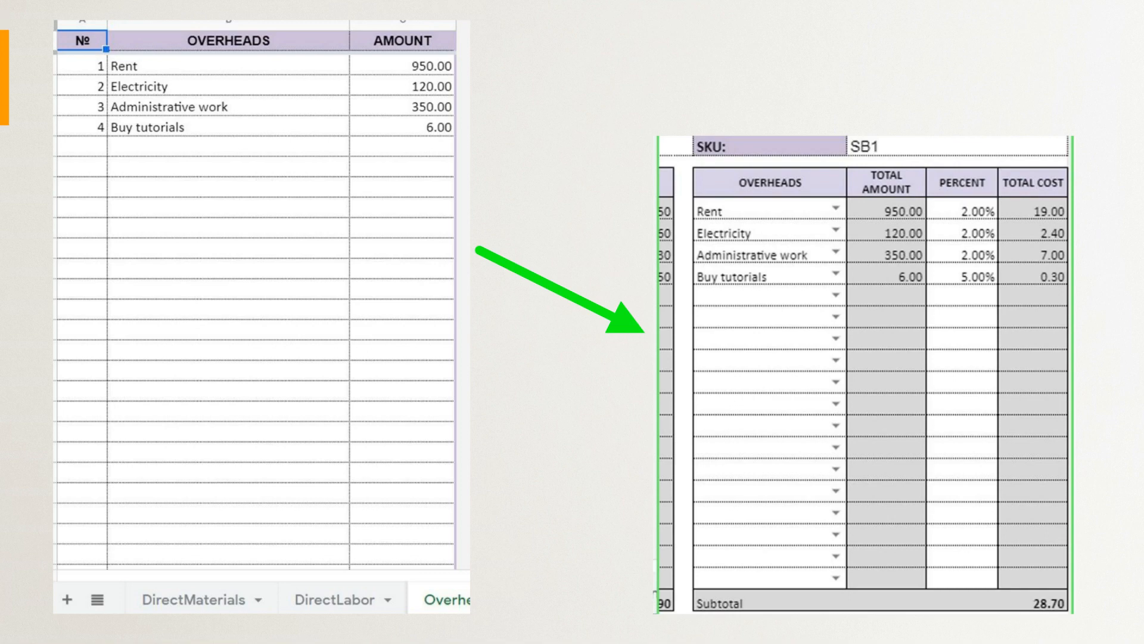